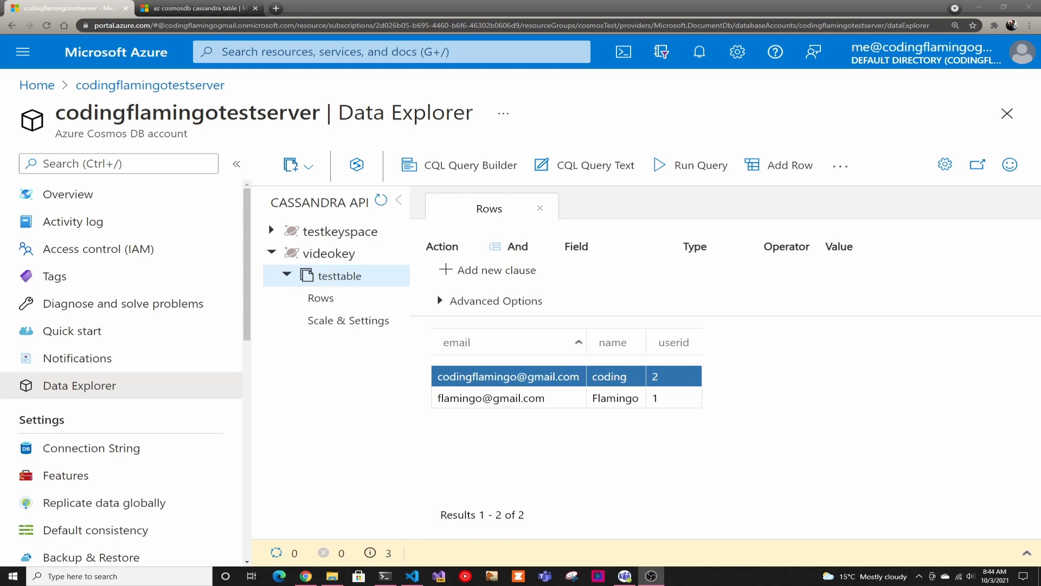
mouse_move(873, 435)
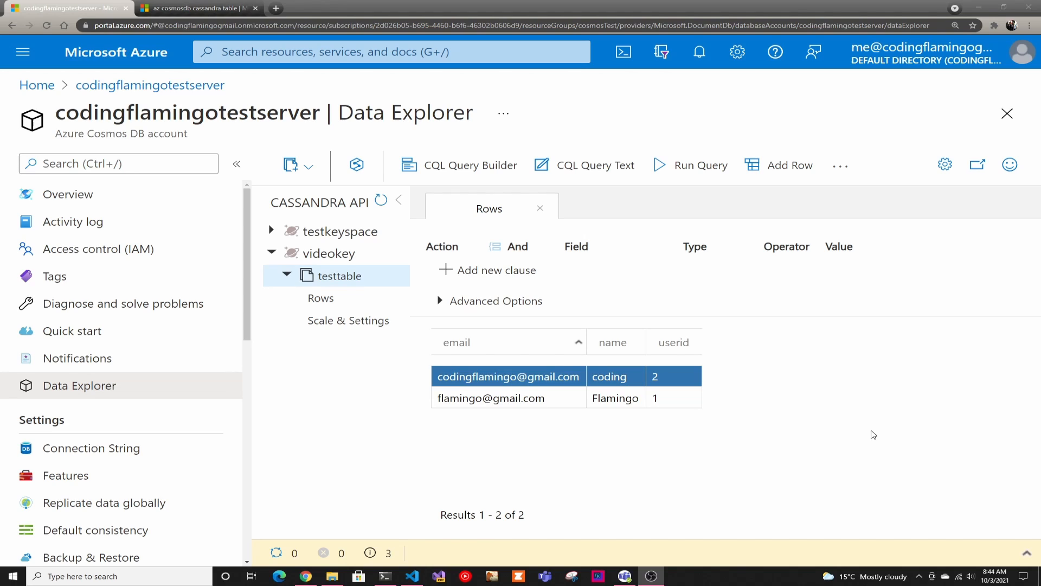
mouse_move(624, 385)
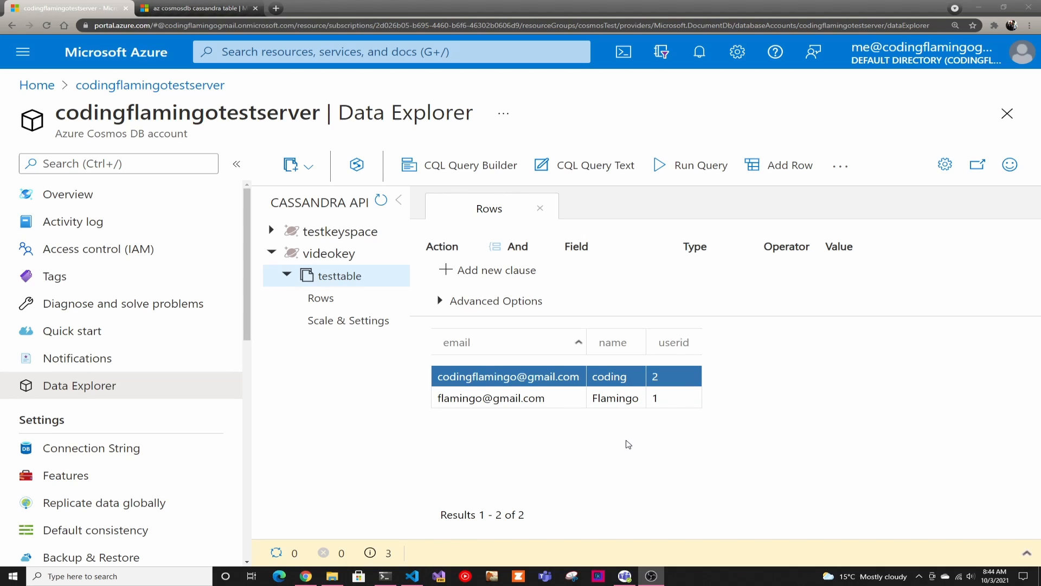
mouse_move(619, 454)
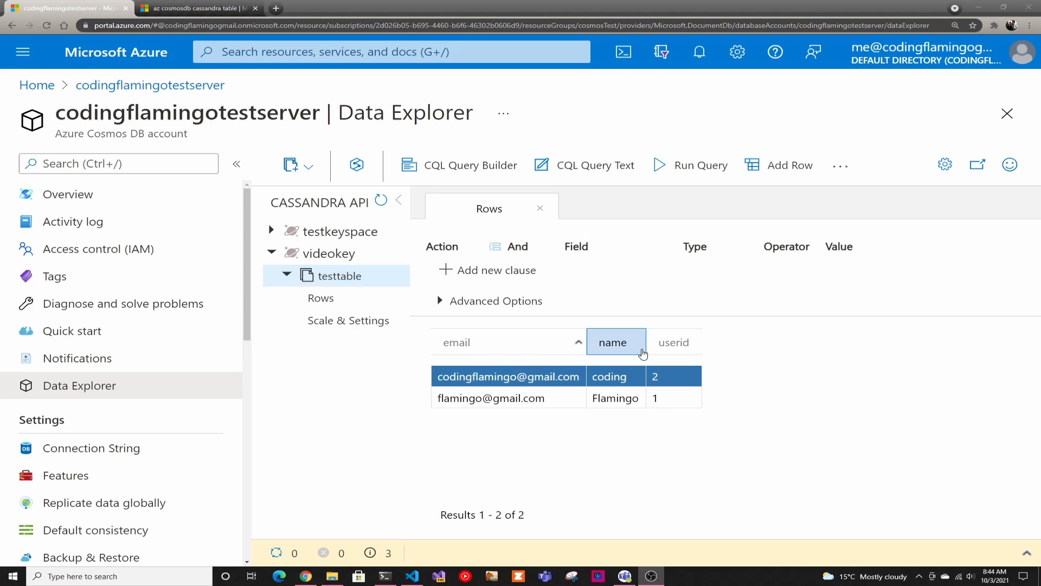
mouse_move(644, 357)
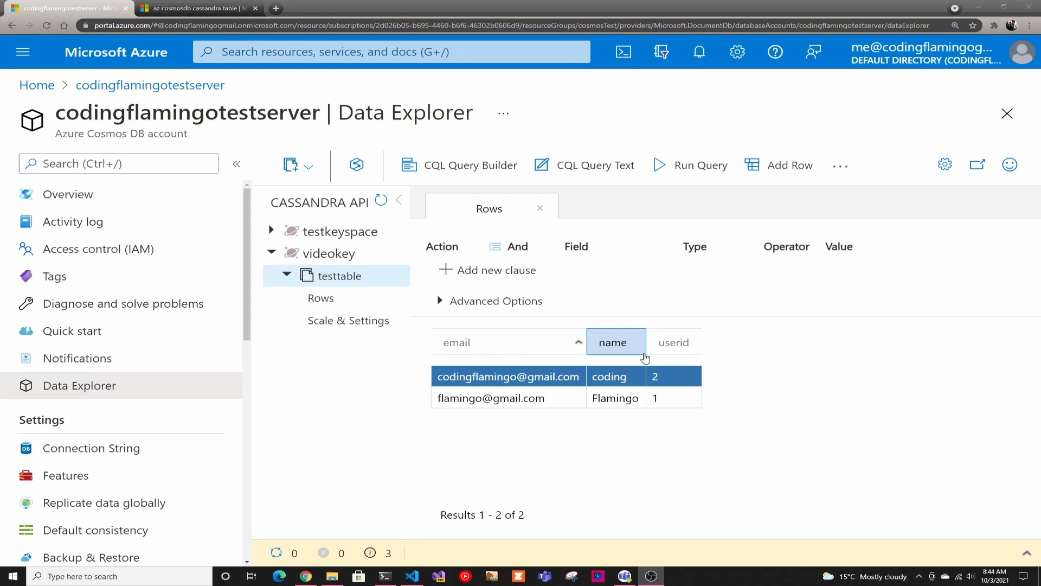
mouse_move(352, 391)
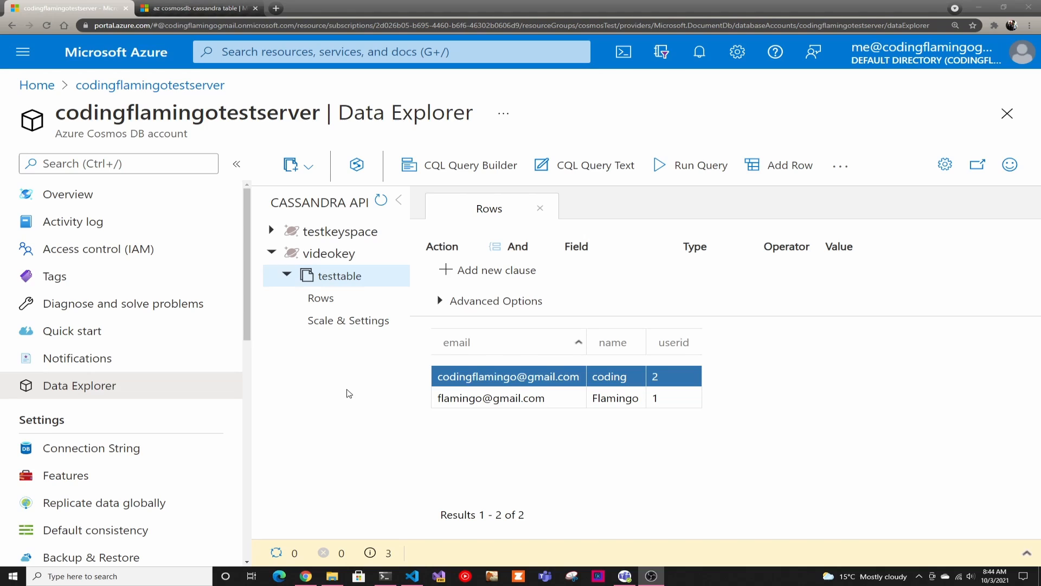
mouse_move(307, 363)
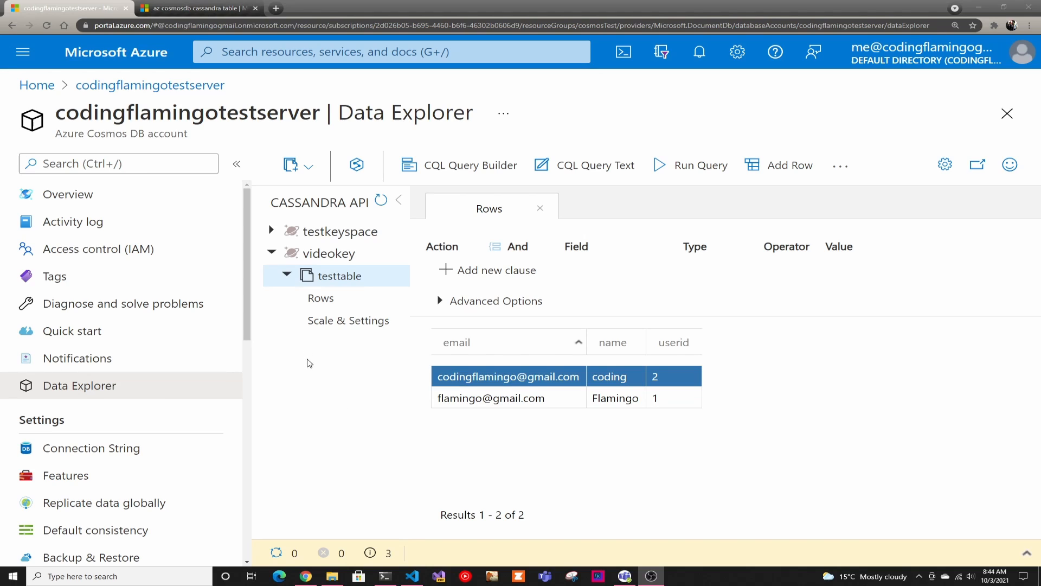
mouse_move(388, 450)
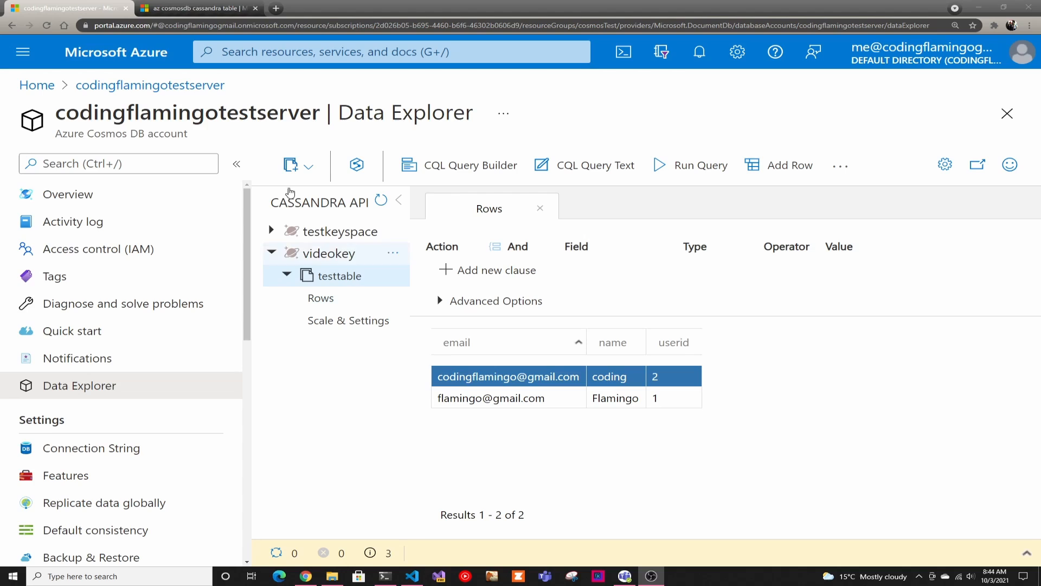
After reviewing testtable's two rows, switch to the Cassandra table update docs tab.
click(196, 8)
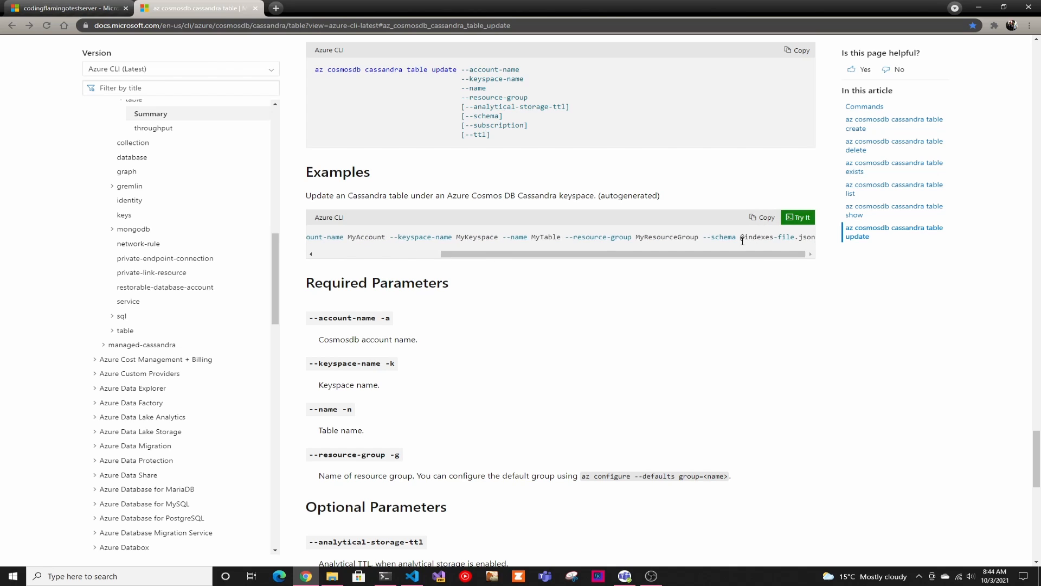
mouse_move(1001, 17)
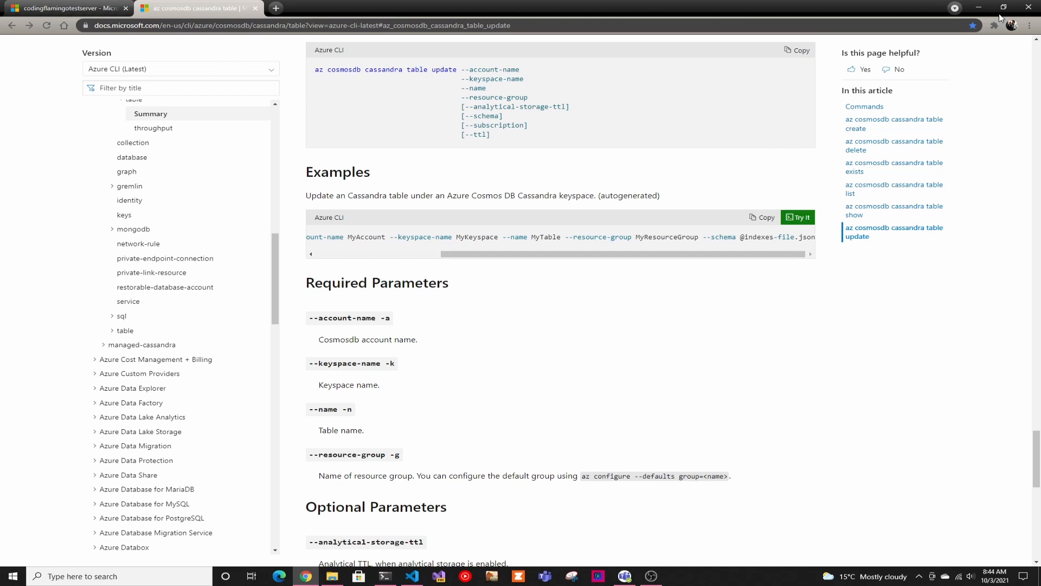
mouse_move(979, 7)
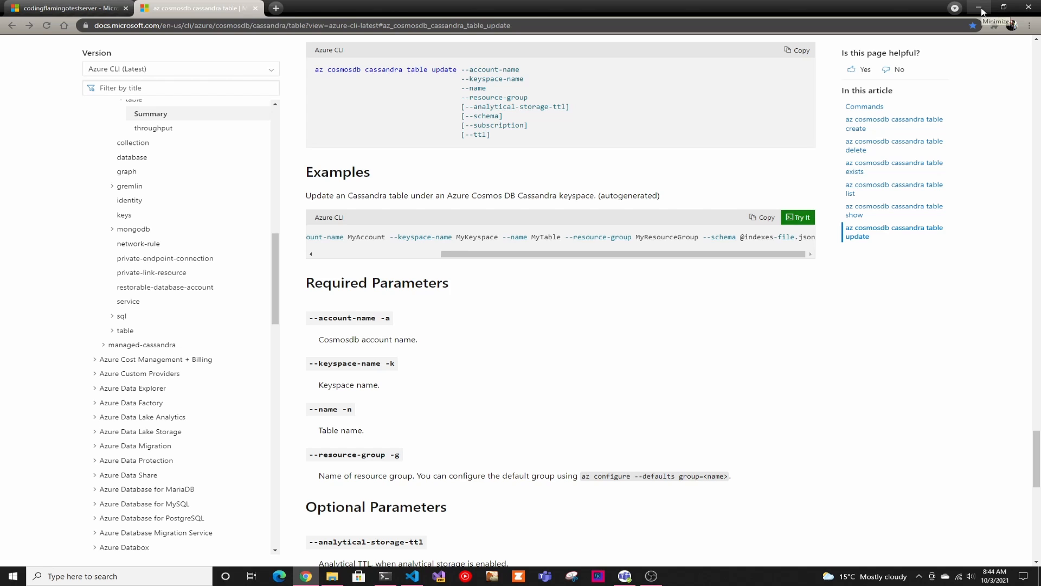
In testTable.json, rename the duplicated 'name' column on line 5 to last_name.
click(384, 576)
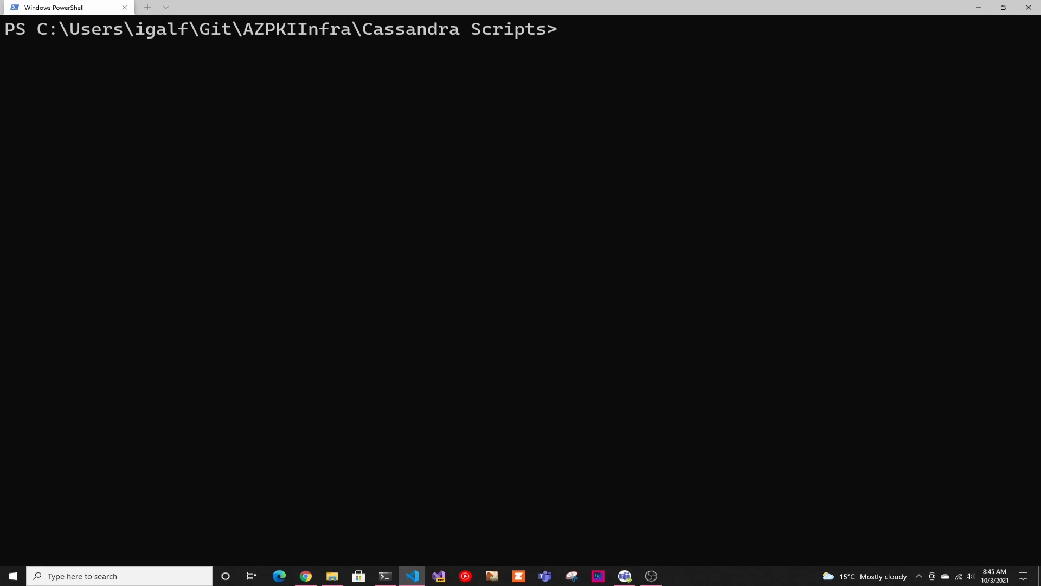
click(411, 576)
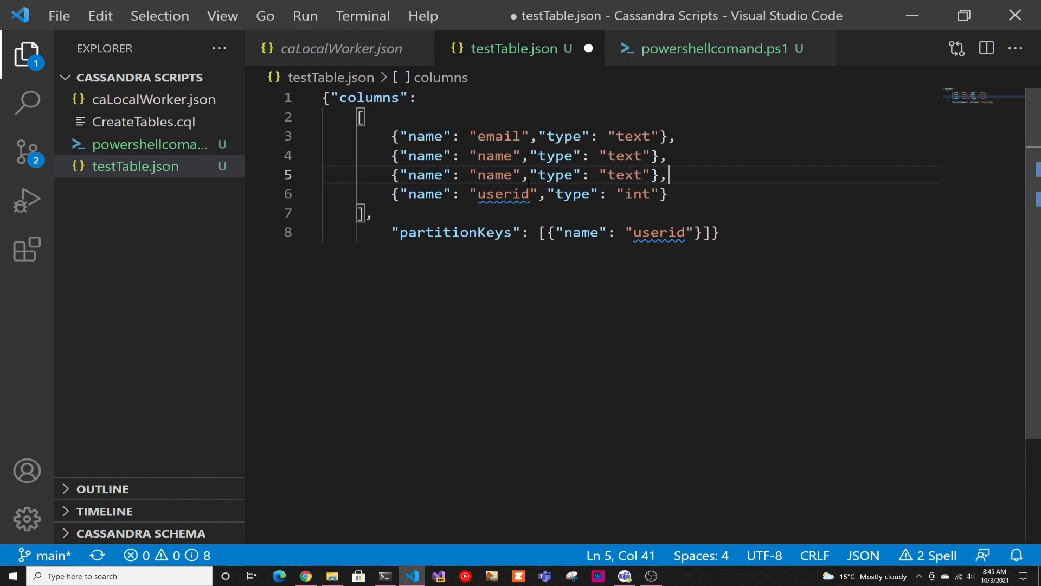
double_click(494, 175)
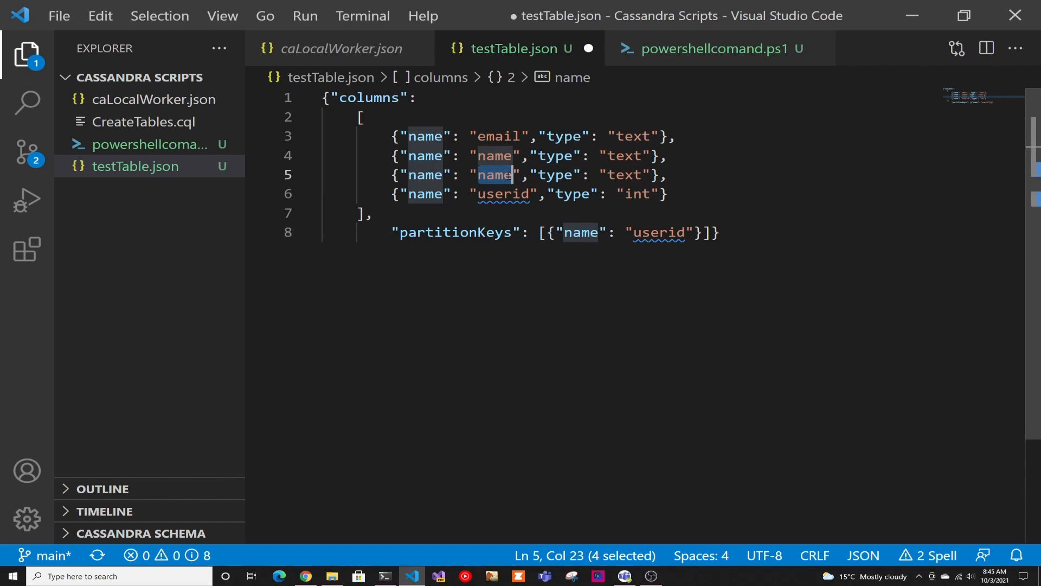
text(last)
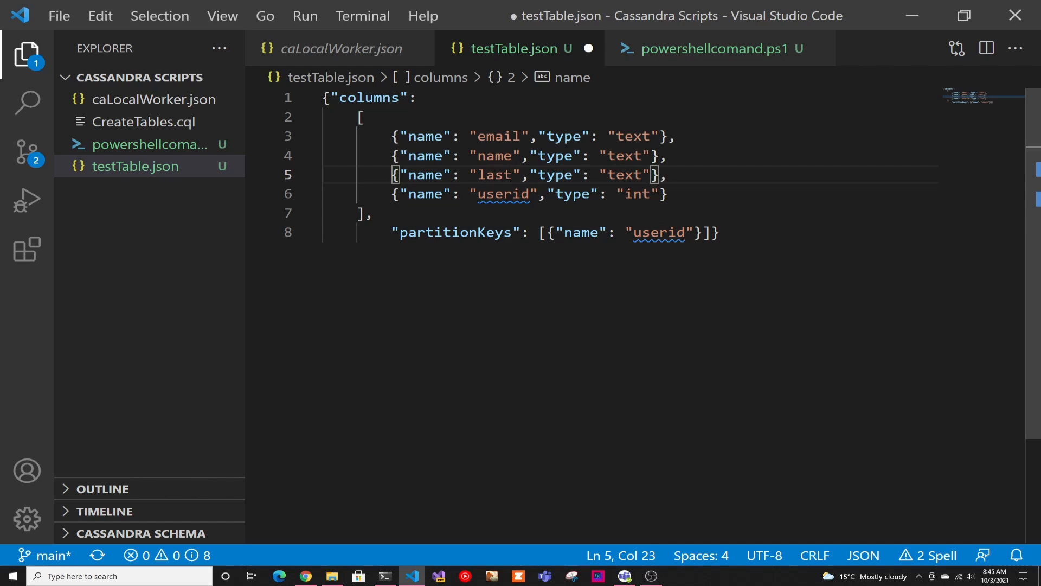
text(_name)
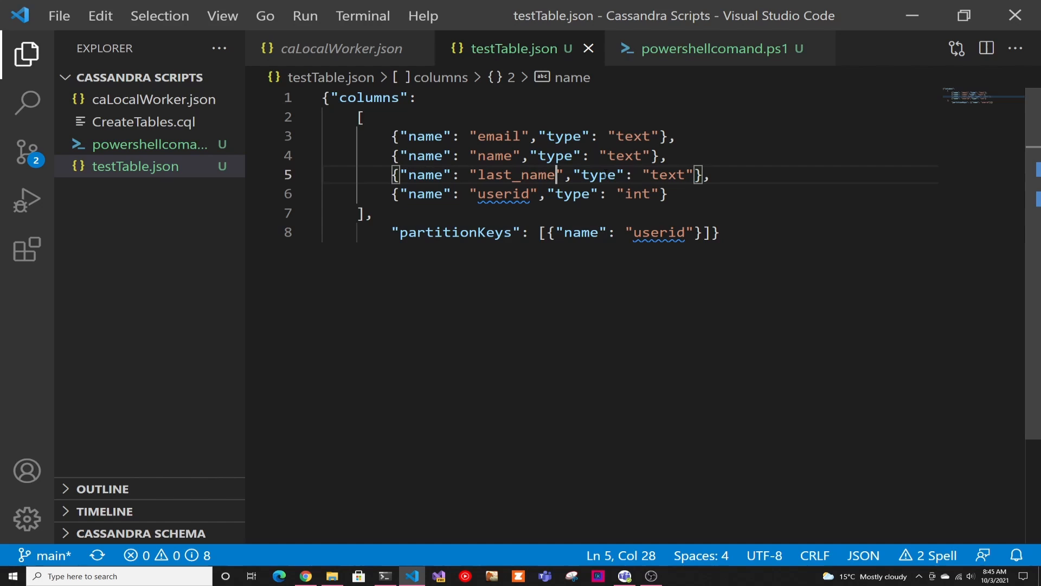
mouse_move(632, 417)
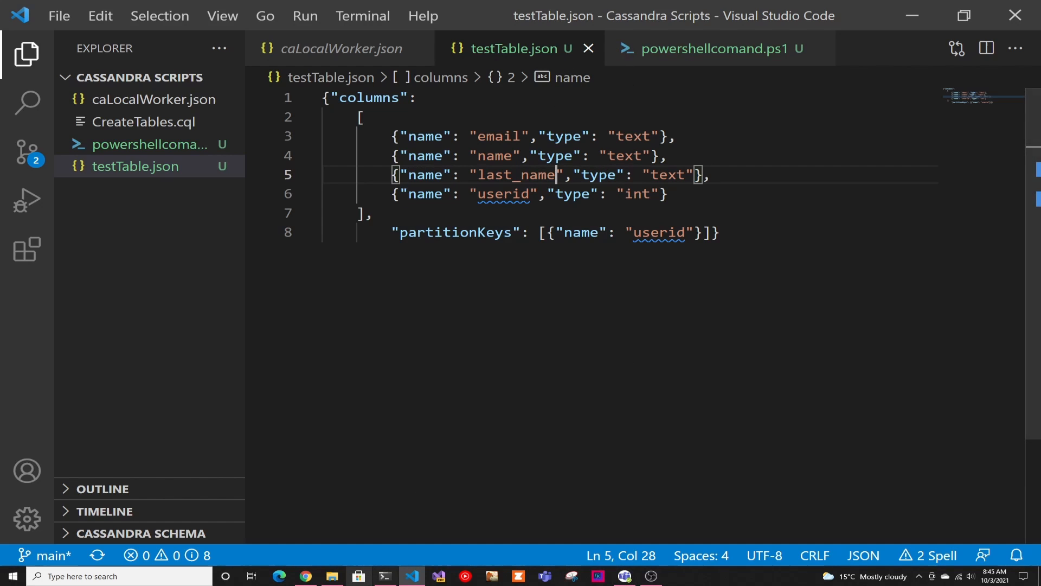
click(385, 576)
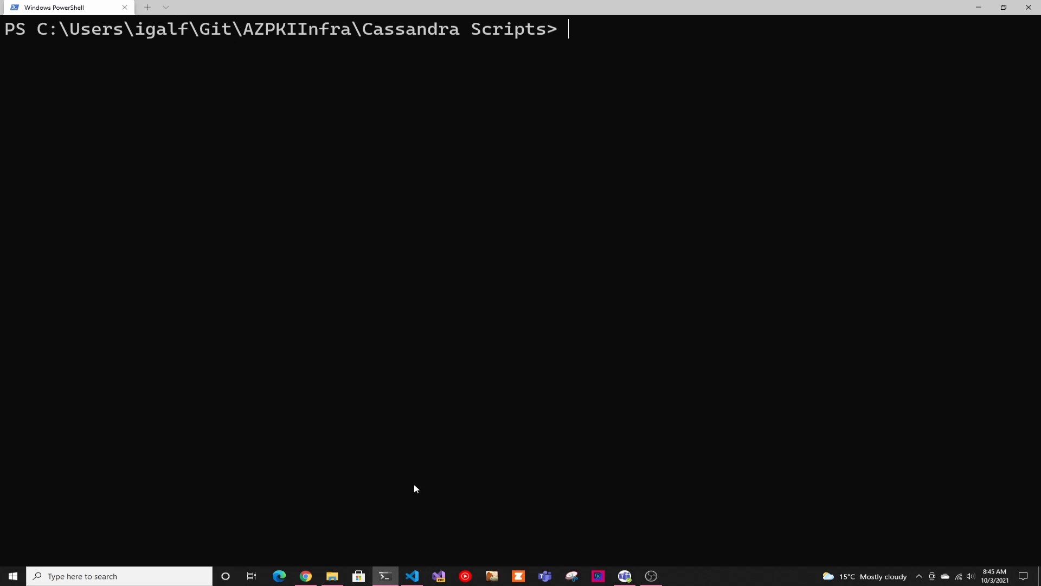
text(az cosmosdb cassandra table update --account-name codingflamingotestserver --keyspace-name videokey --name testtable --resource-group cosmosTest --schema '@testTable.json')
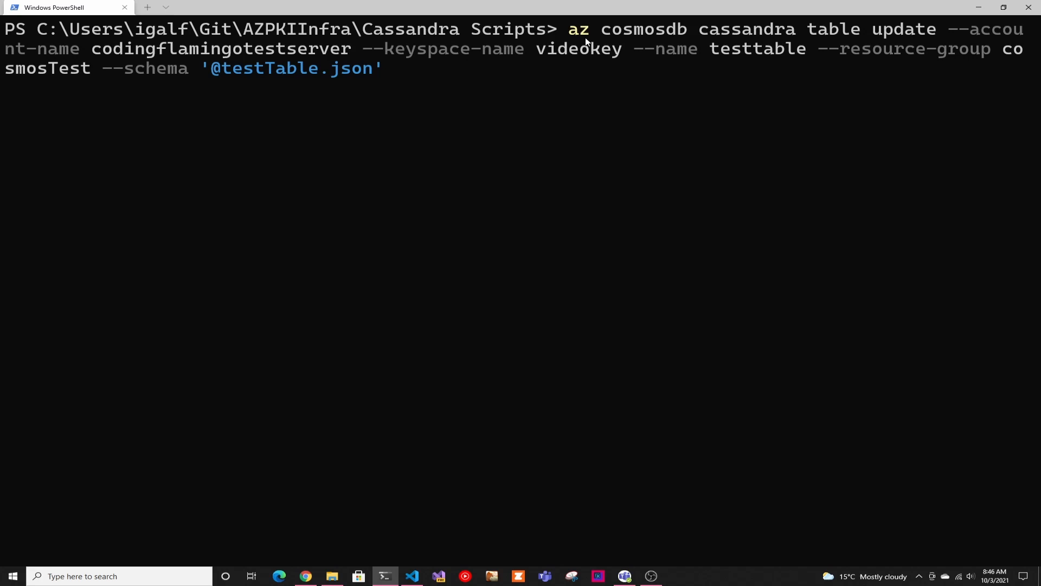
mouse_move(774, 35)
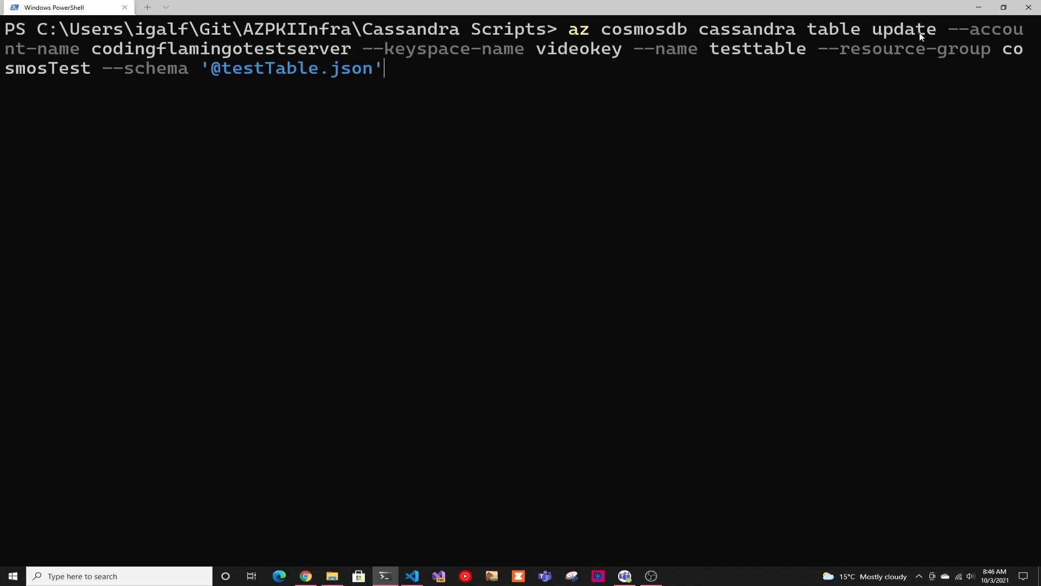
mouse_move(259, 548)
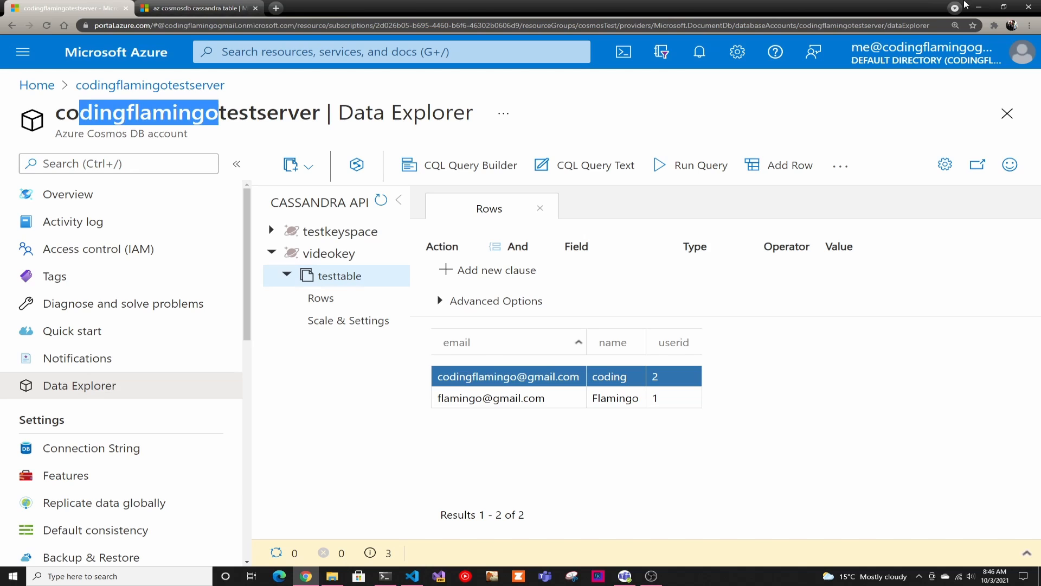
Check testtable's rows show only email, name and userid, then return to PowerShell.
click(385, 575)
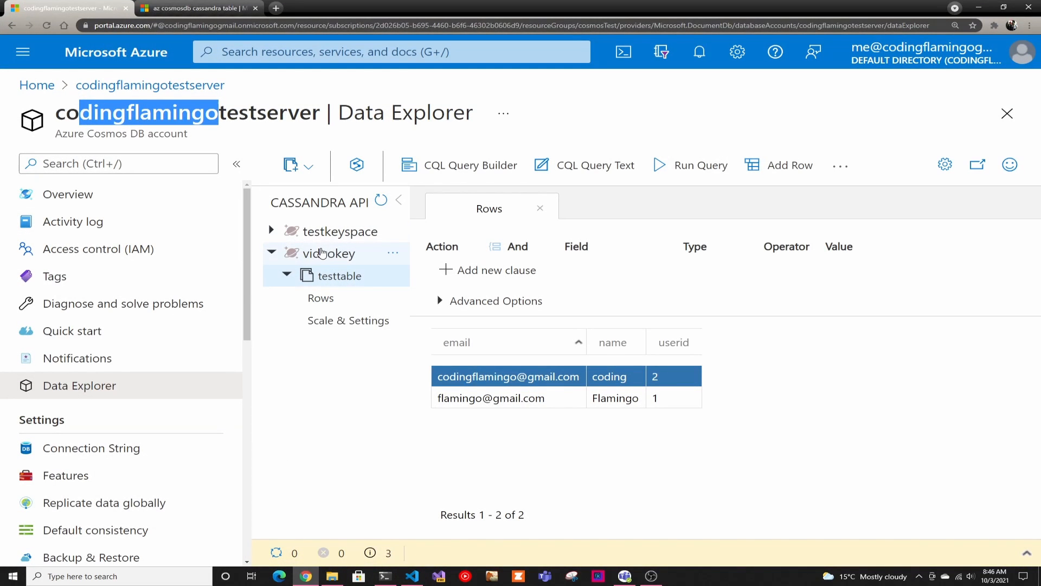
click(384, 576)
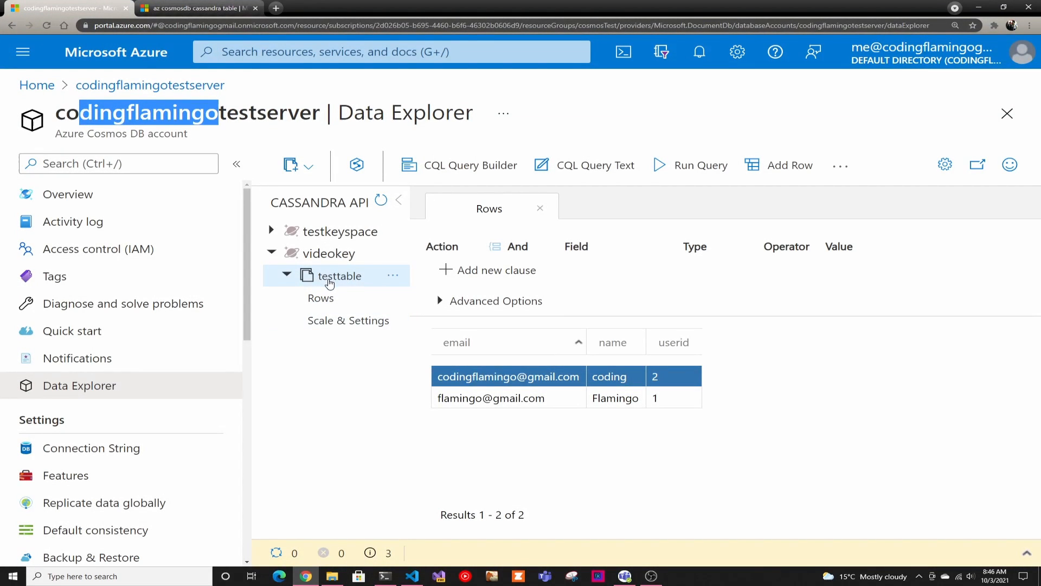
click(384, 576)
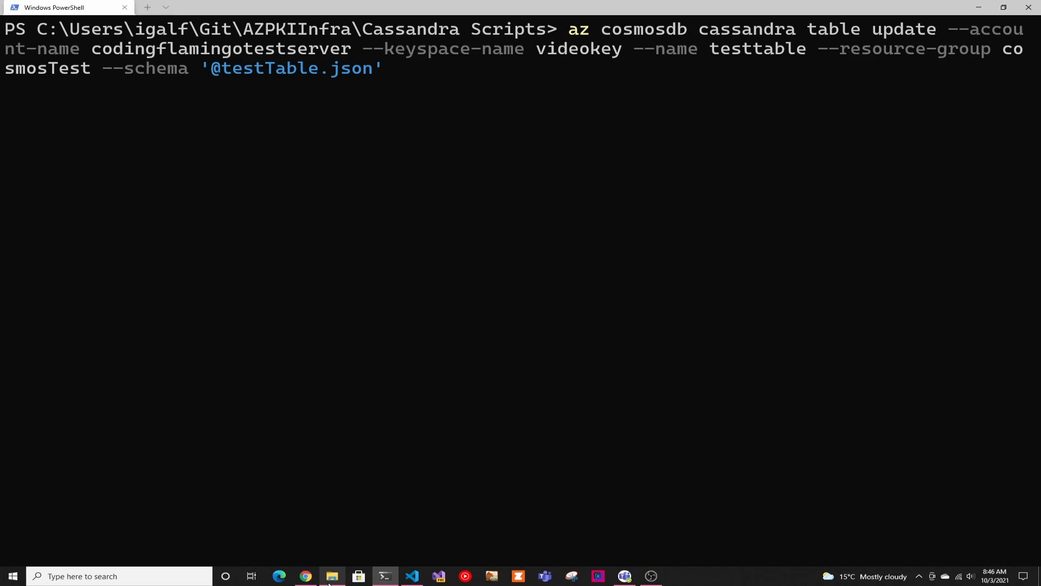
Run the schema update and scroll the output showing the new last_name text column.
click(305, 576)
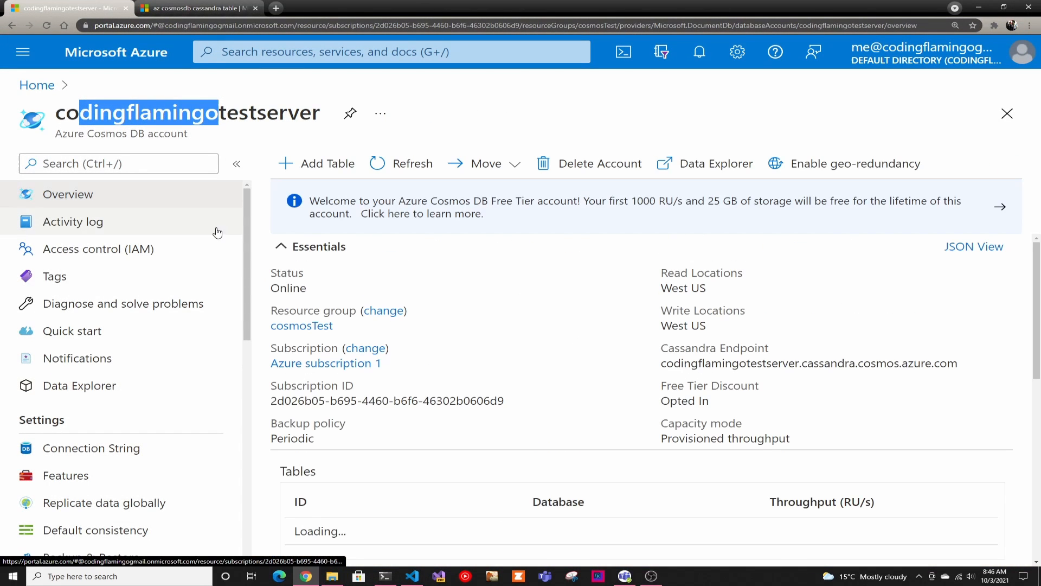
click(384, 576)
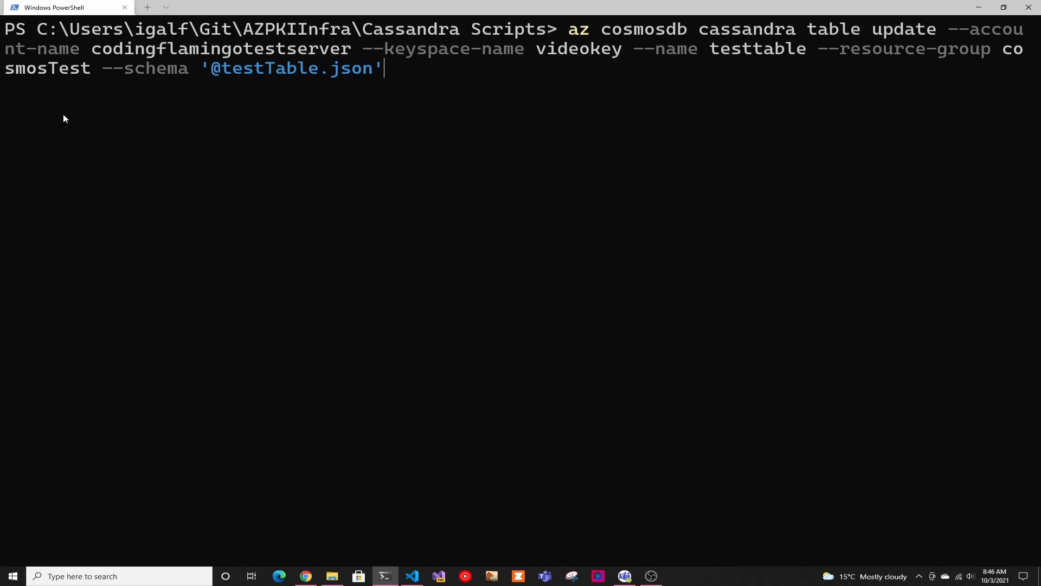
mouse_move(357, 80)
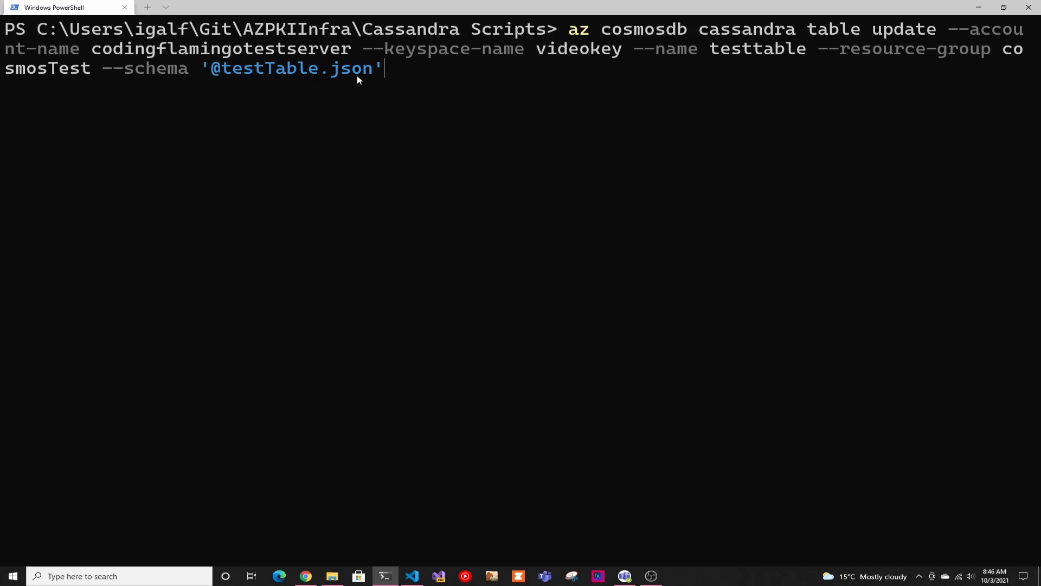
mouse_move(454, 39)
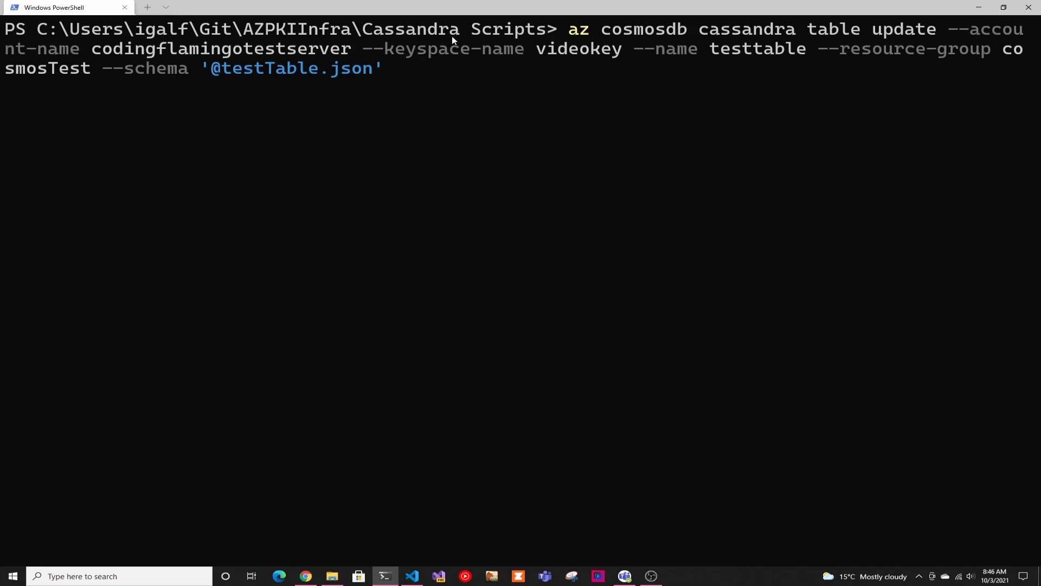
mouse_move(380, 74)
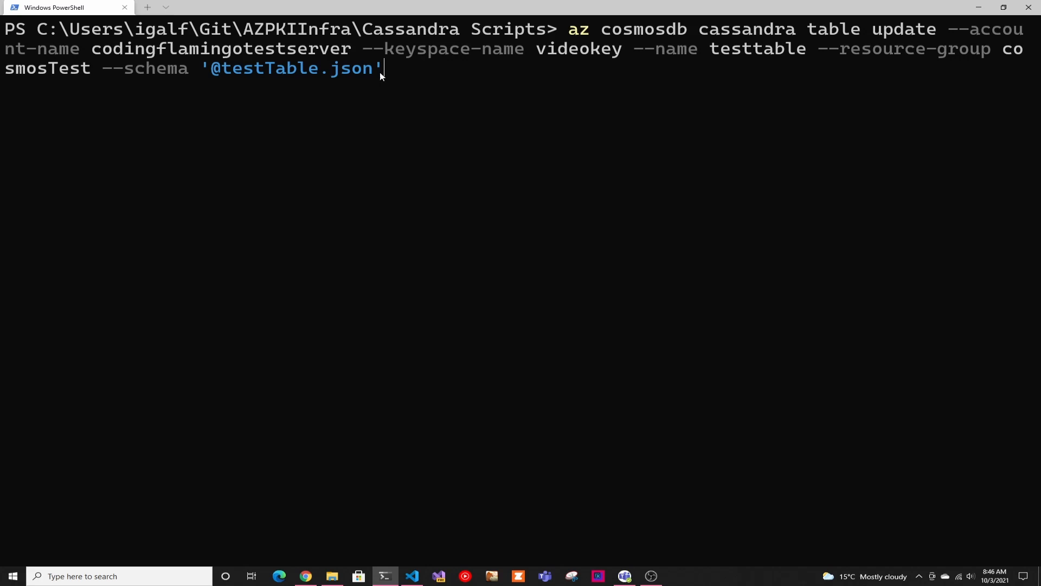
mouse_move(233, 82)
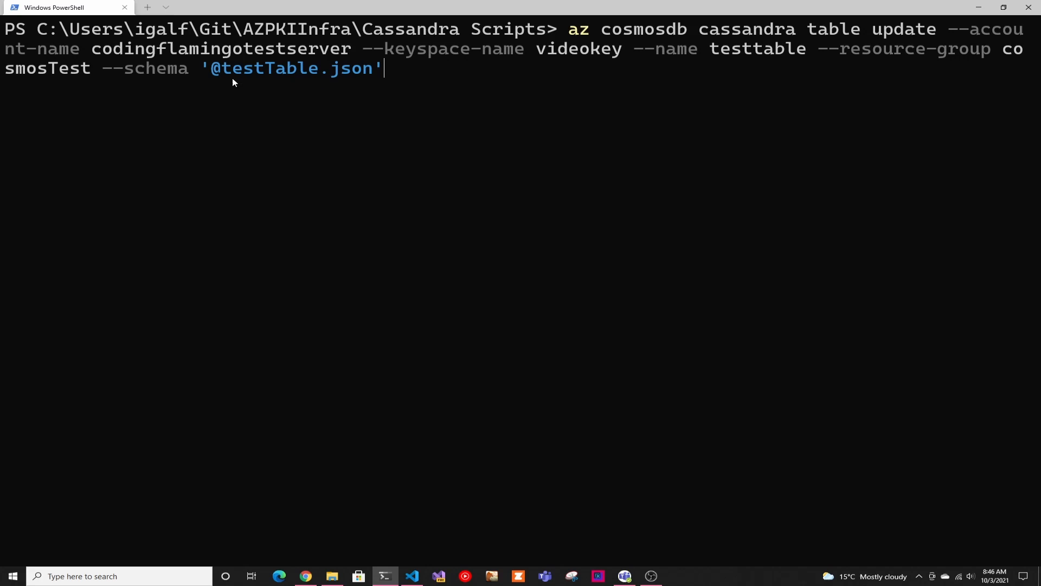
mouse_move(214, 68)
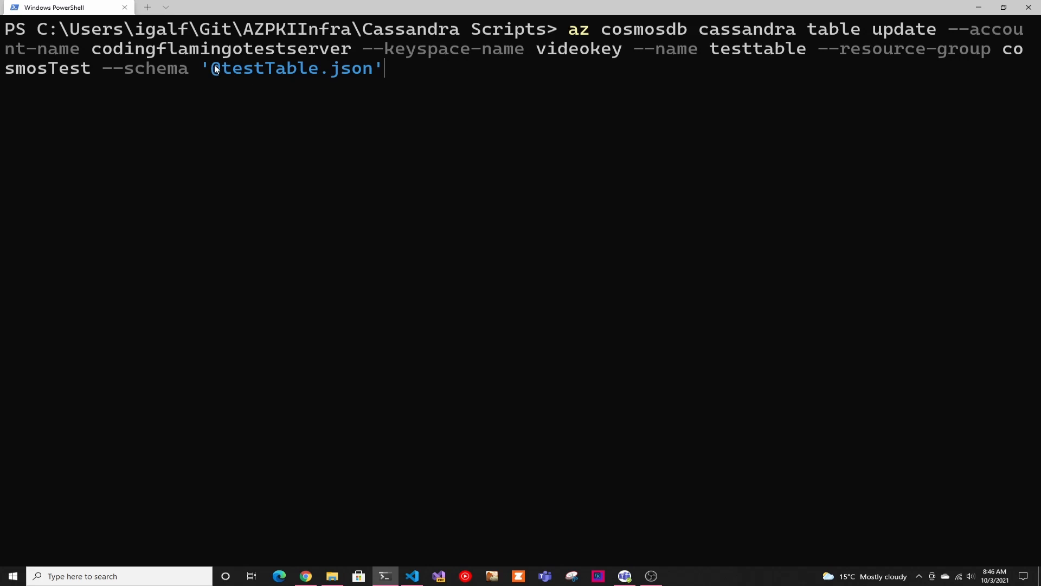
mouse_move(212, 74)
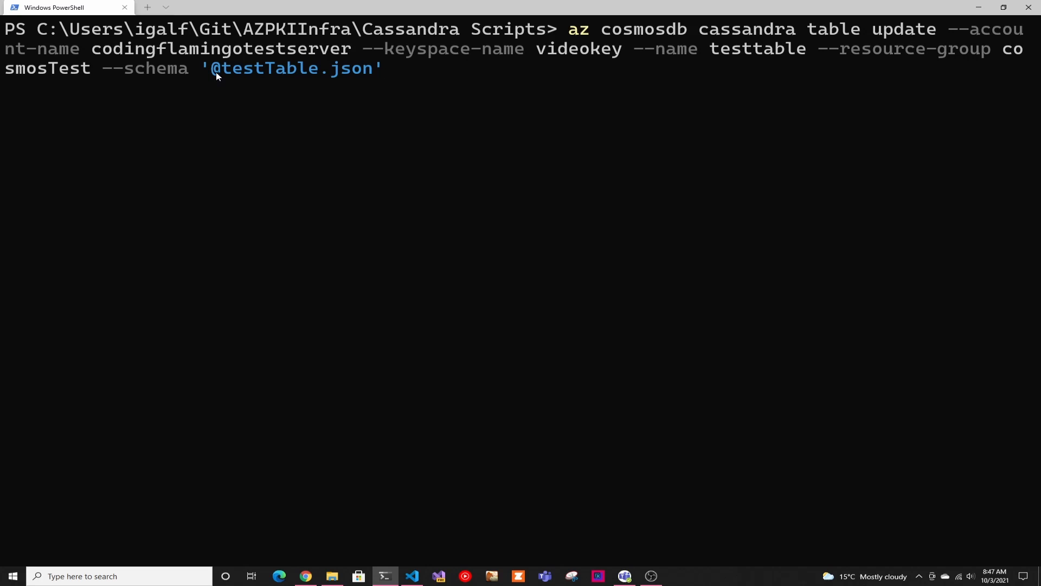
mouse_move(301, 83)
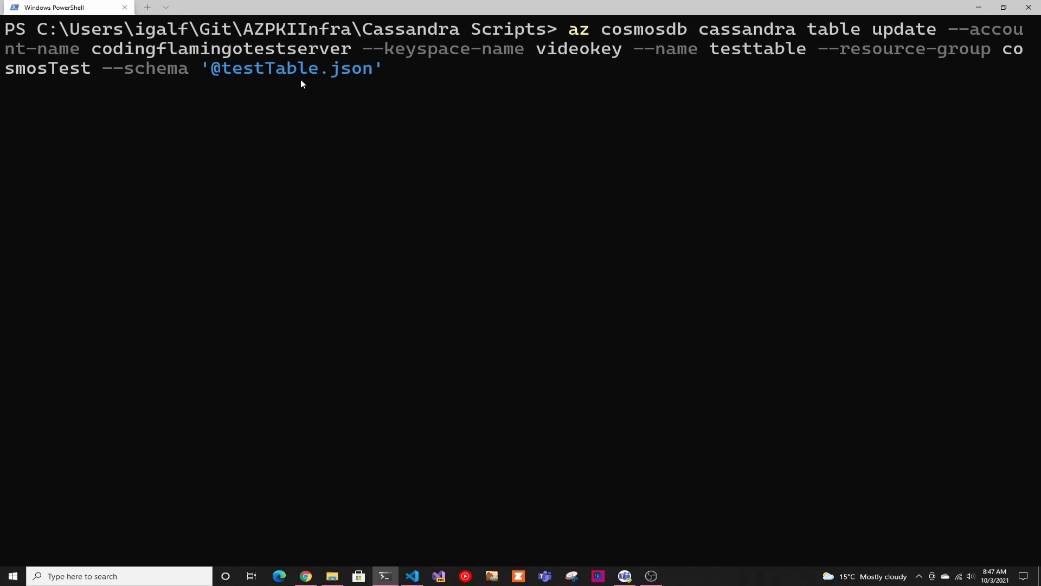
mouse_move(403, 83)
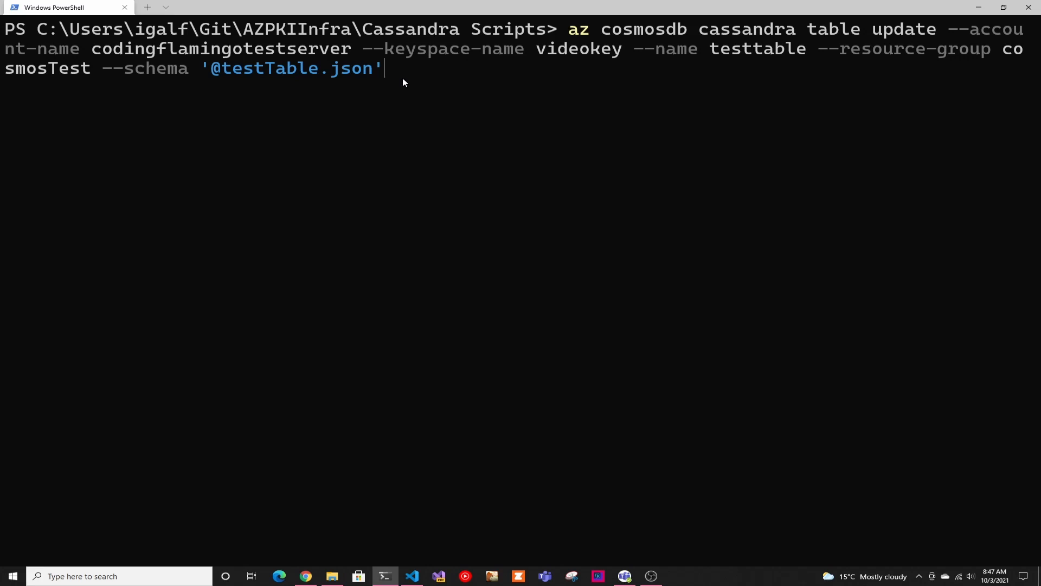
key(Return)
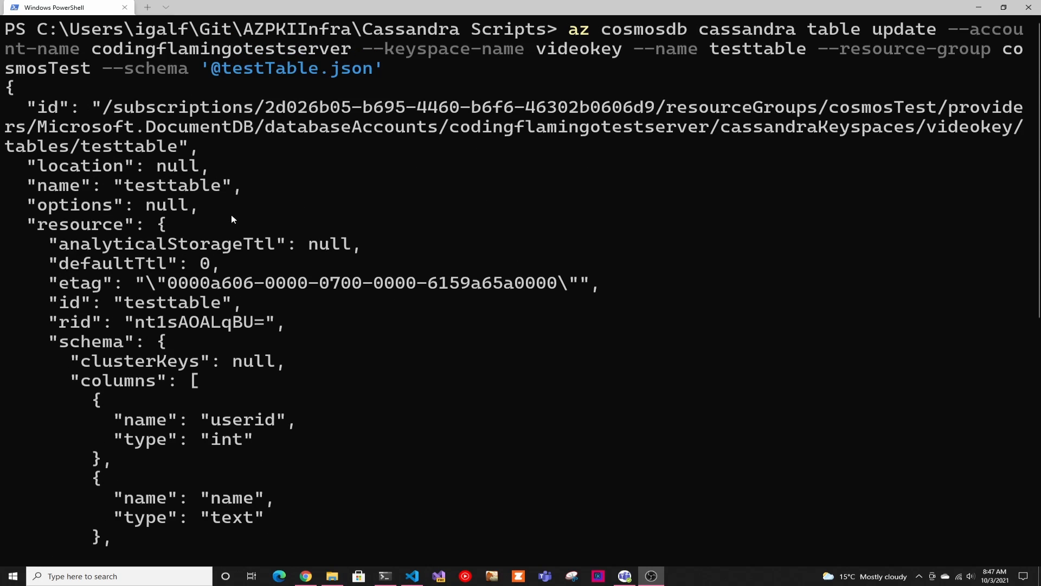
scroll(down, 3)
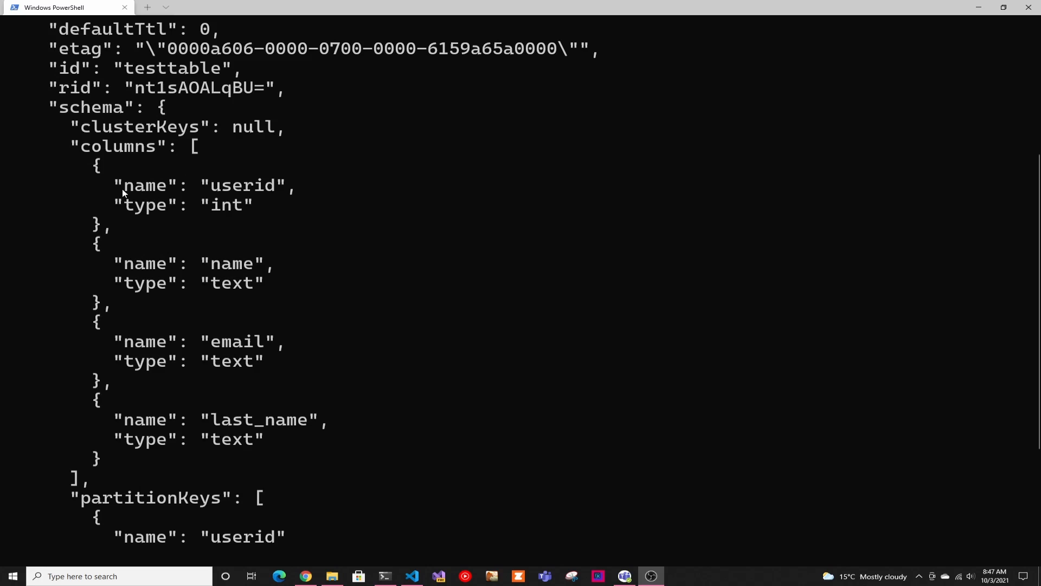
scroll(down, 3)
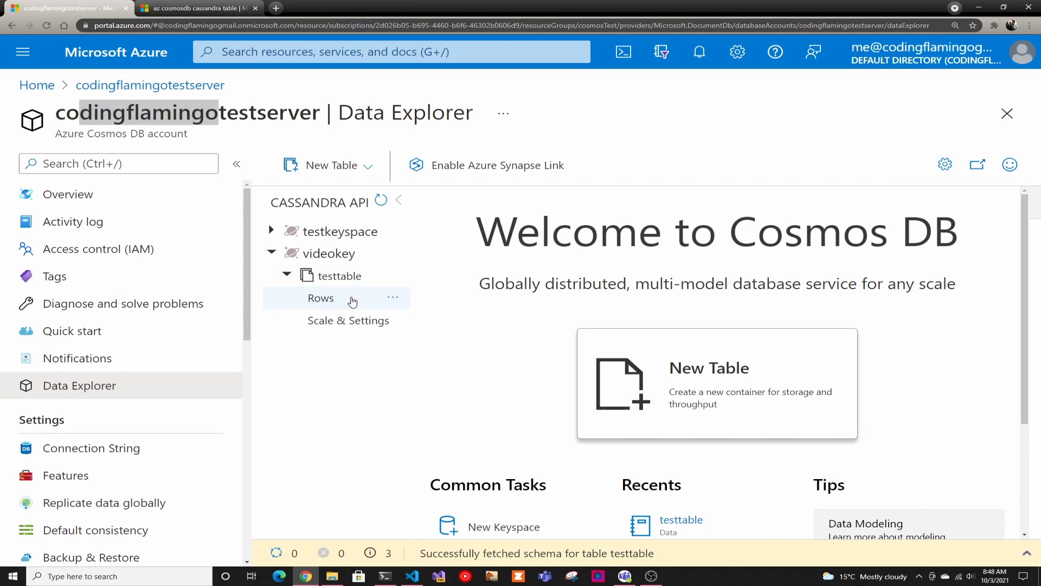
Reload testtable's Rows to show the empty last_name column beside the original records.
click(320, 298)
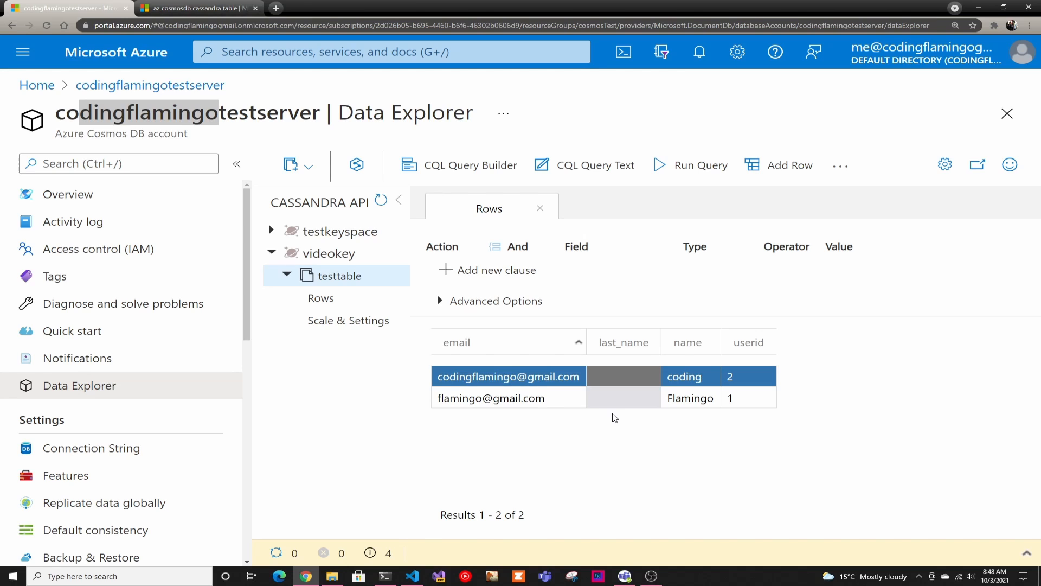
mouse_move(621, 424)
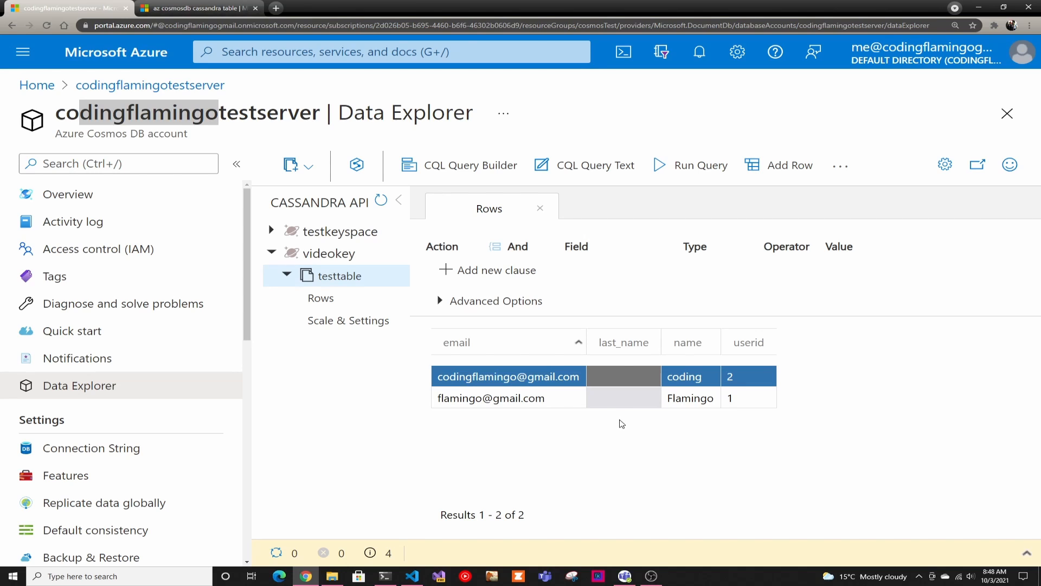
mouse_move(613, 425)
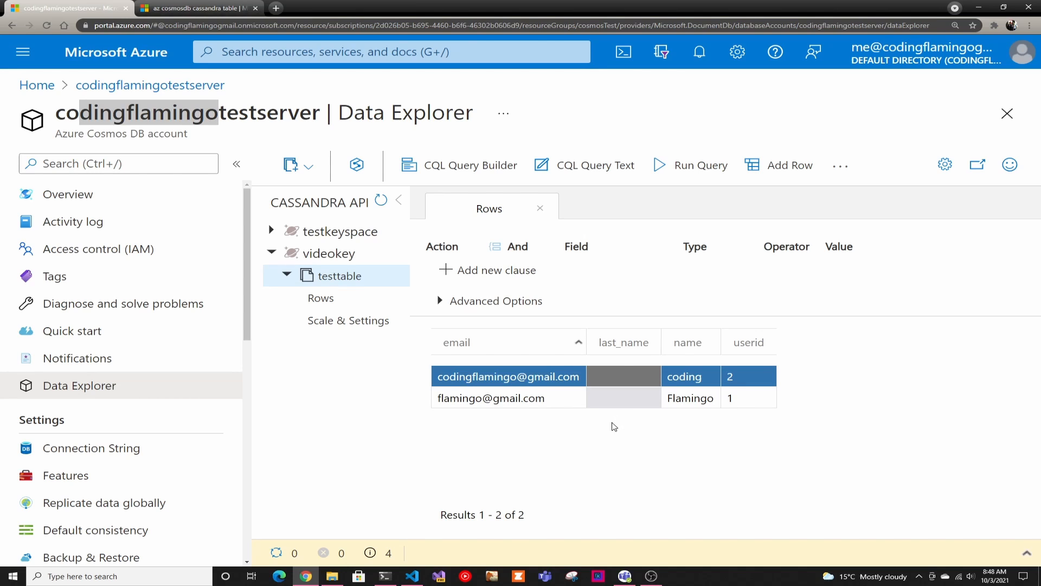